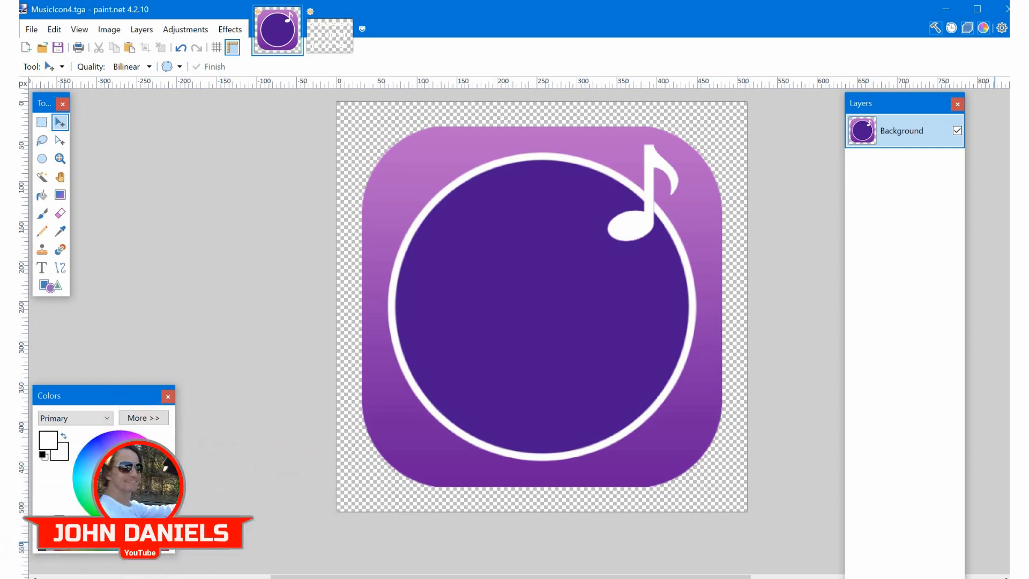
Step: Bring the untitled sheet of white numbers on transparent background into view
left_click(329, 31)
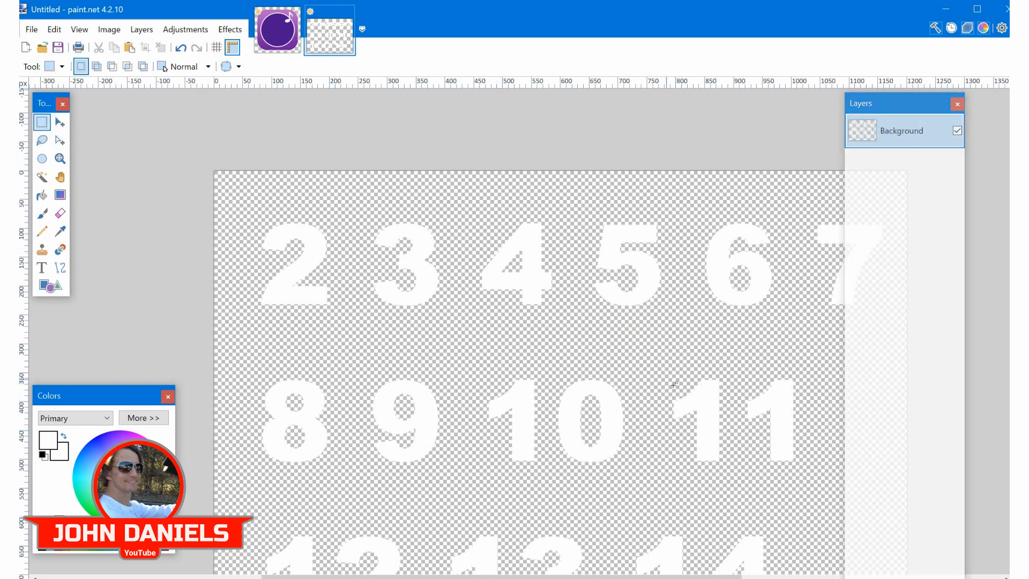
Step: Rectangle-select the numeral 1 on the numbers sheet and return to MusicIcon4.tga
left_click_drag(652, 371, 729, 473)
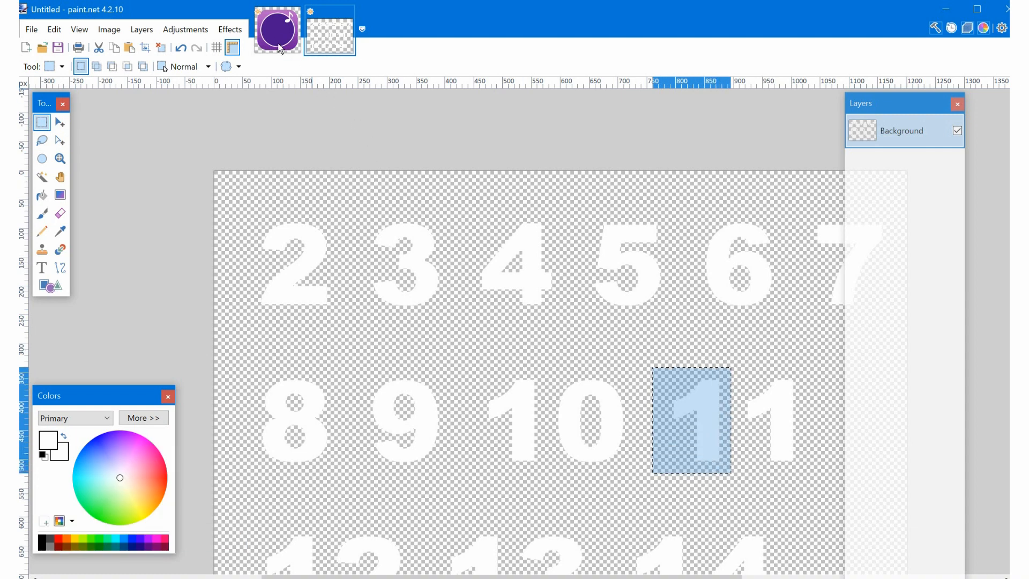
left_click(277, 30)
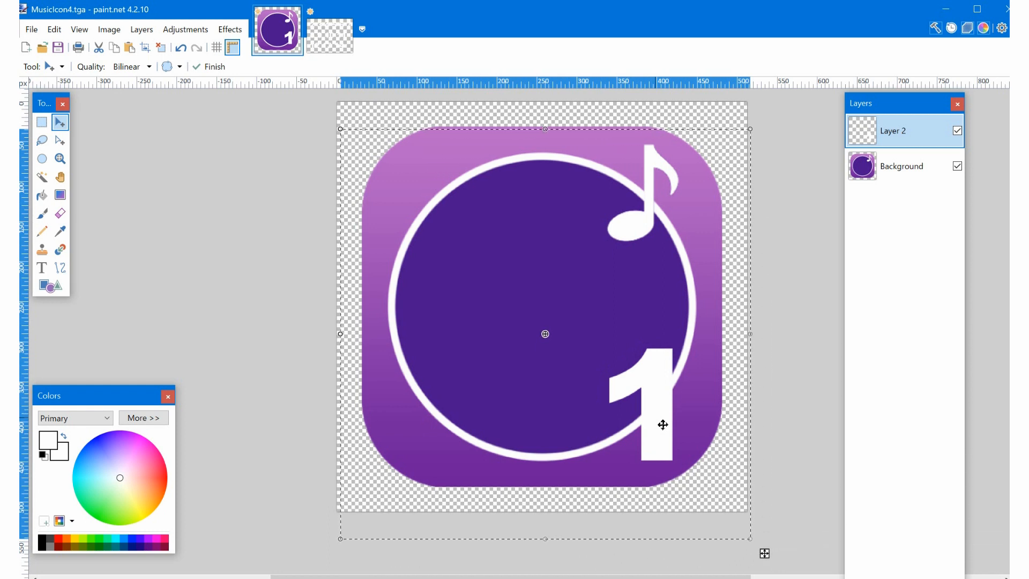
left_click(214, 67)
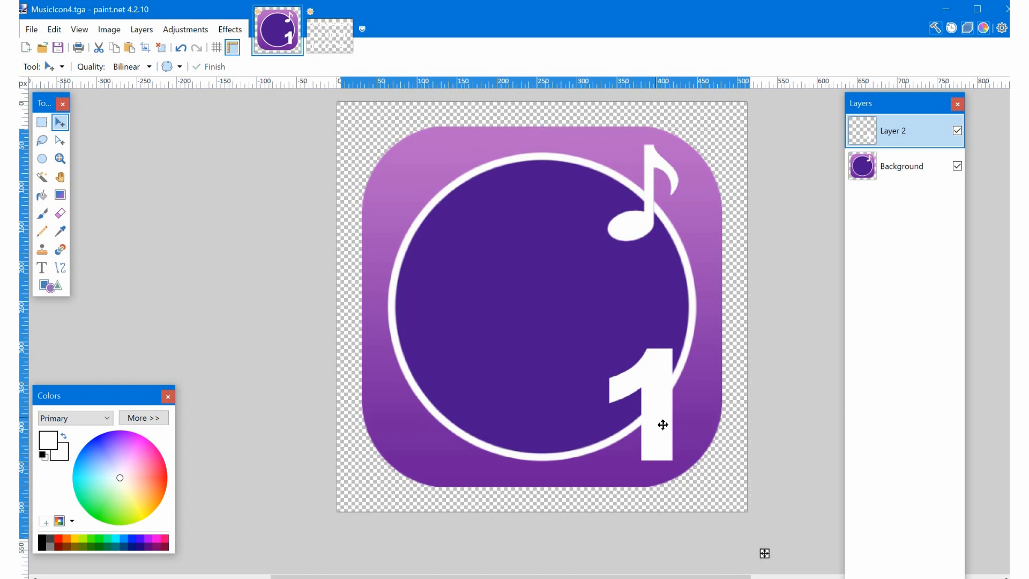
left_click_drag(662, 425, 560, 323)
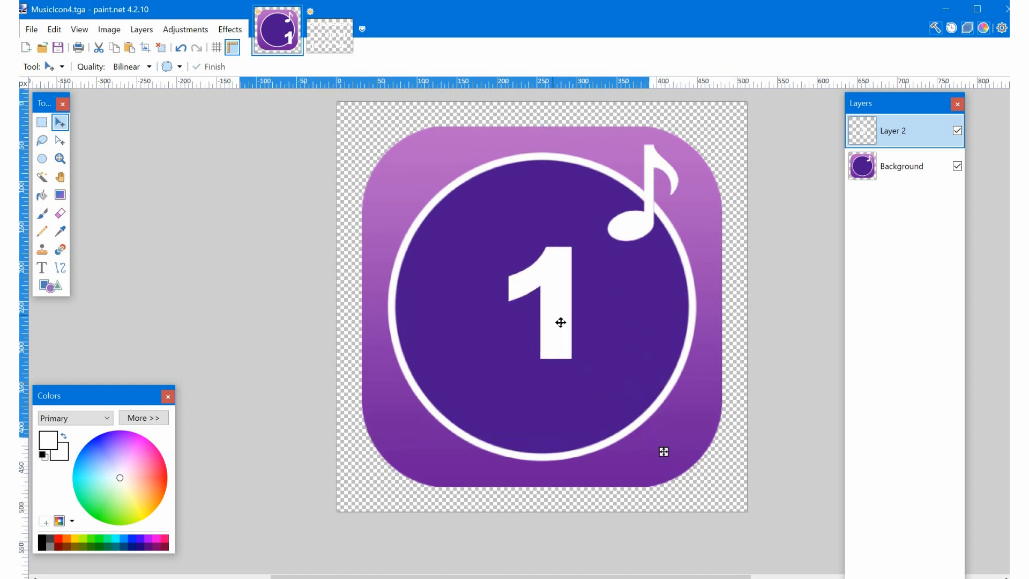
left_click_drag(559, 322, 660, 422)
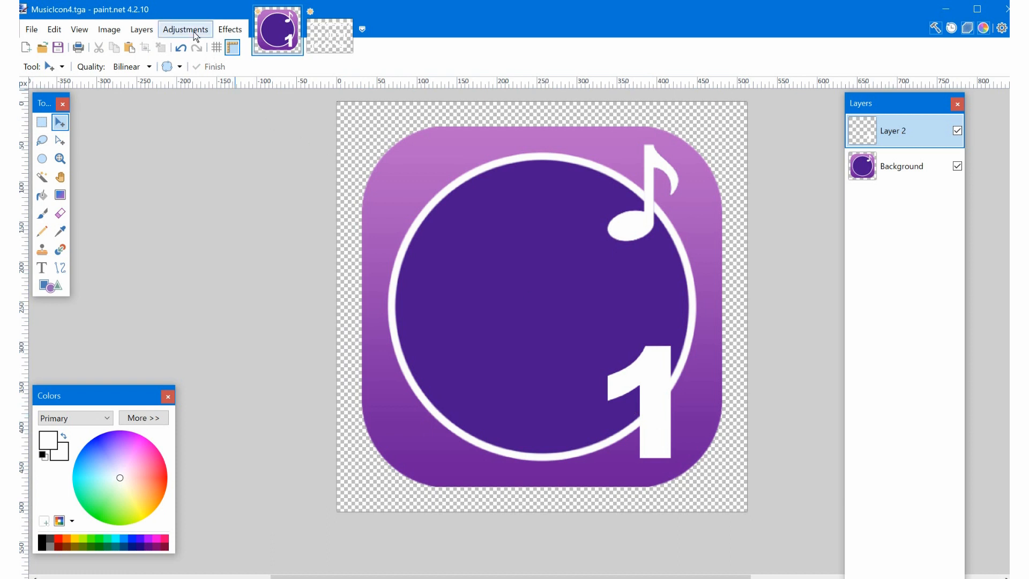
Step: Use Effects > Object > Align Object to centre the numeral 1, trying corner alignments first, and confirm
left_click(230, 29)
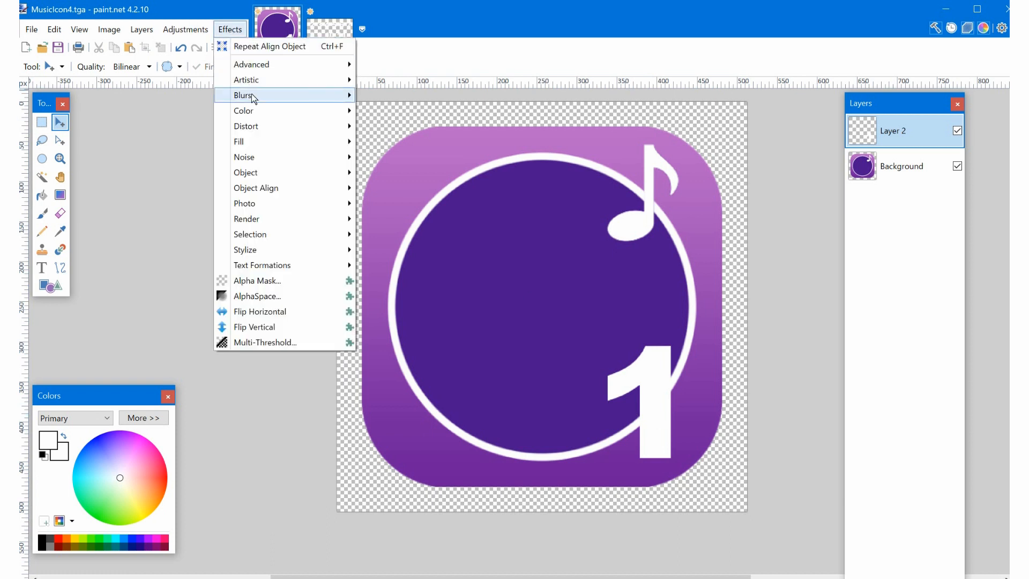
mouse_move(245, 171)
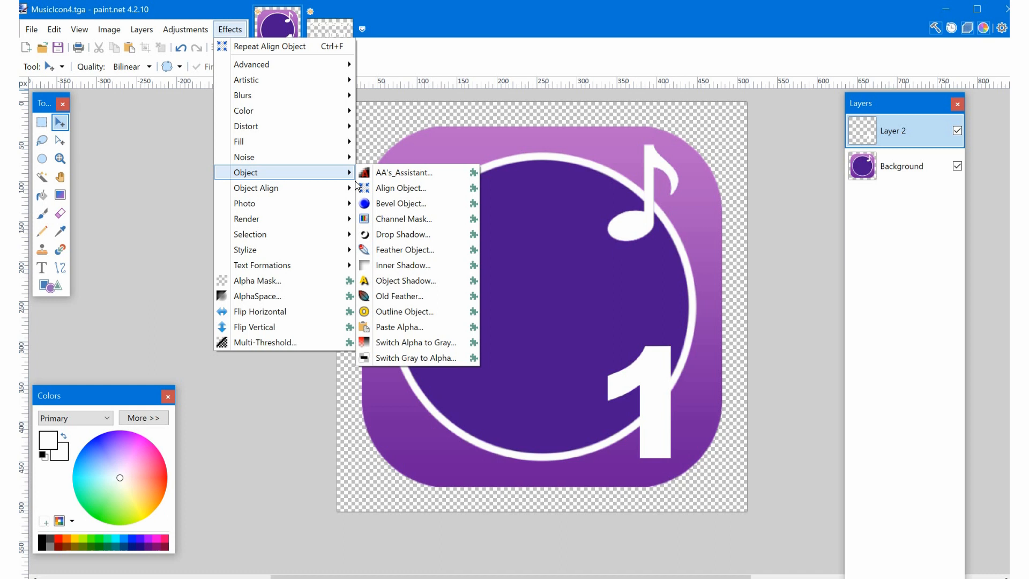
left_click(400, 187)
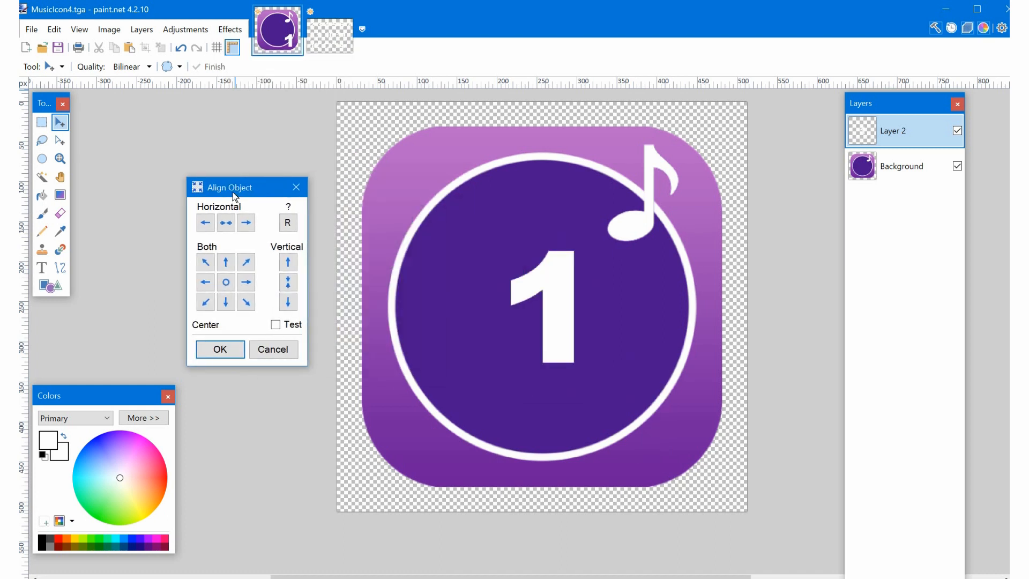
left_click(245, 261)
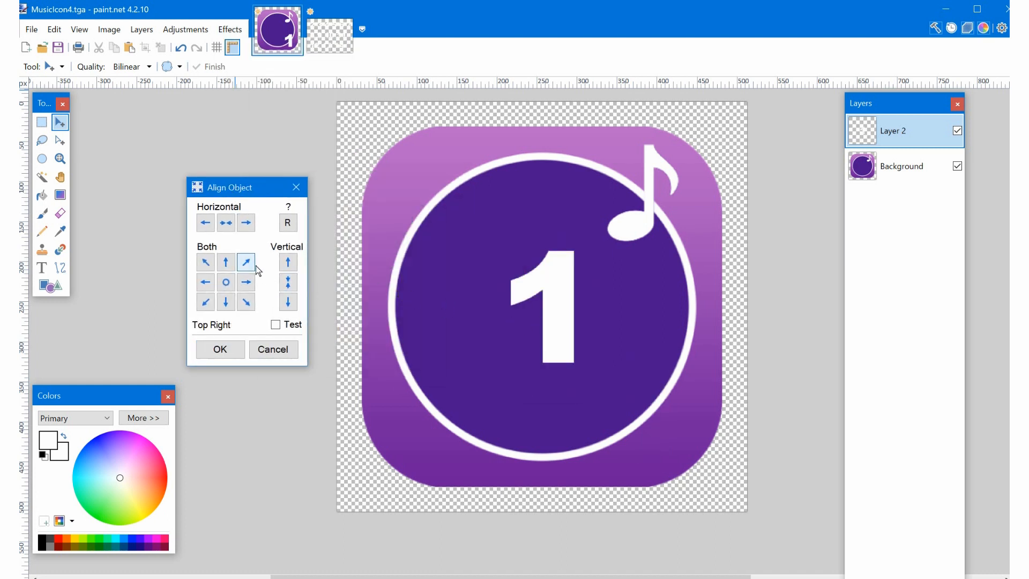
left_click(204, 261)
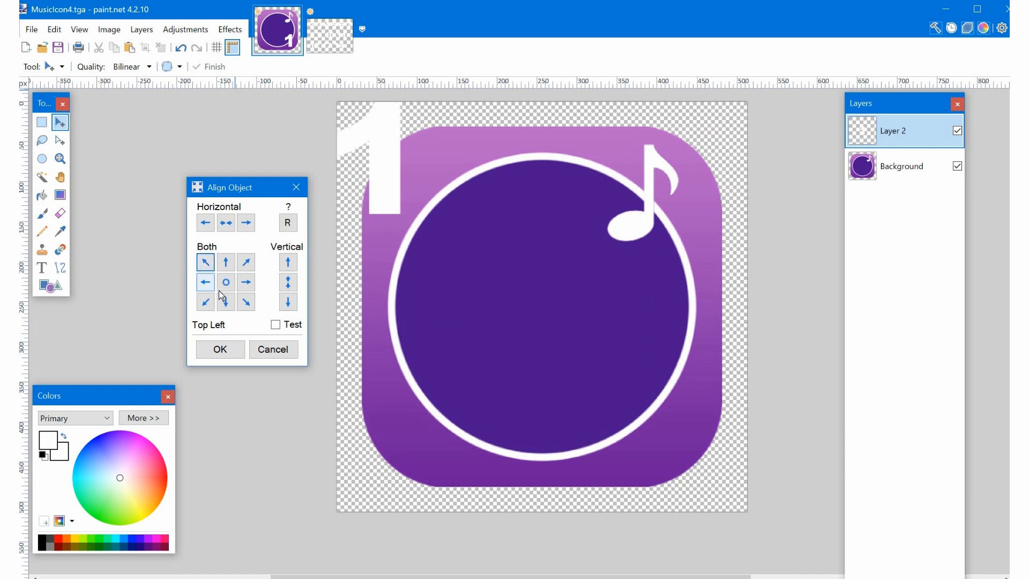
left_click(226, 282)
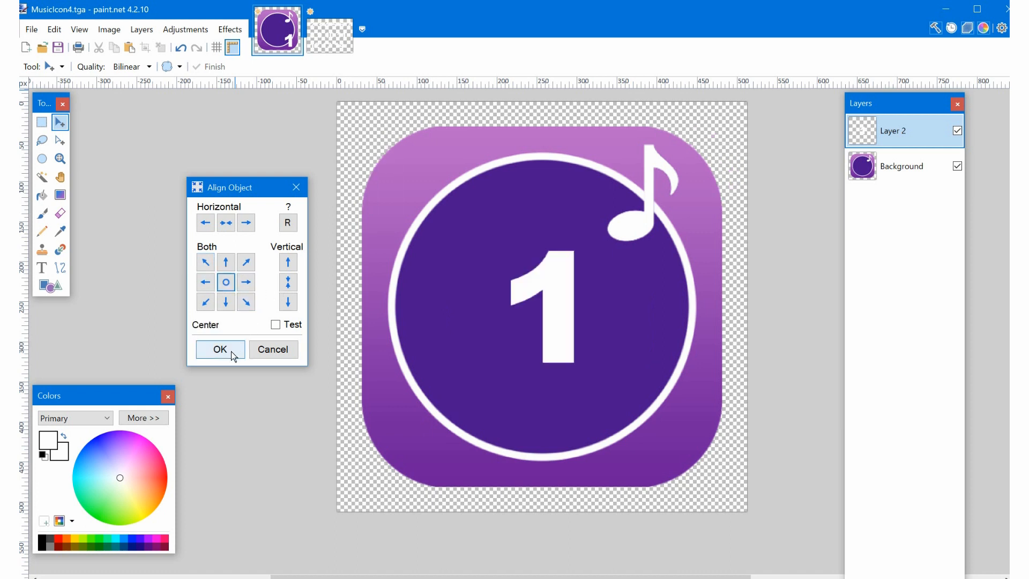
left_click(219, 350)
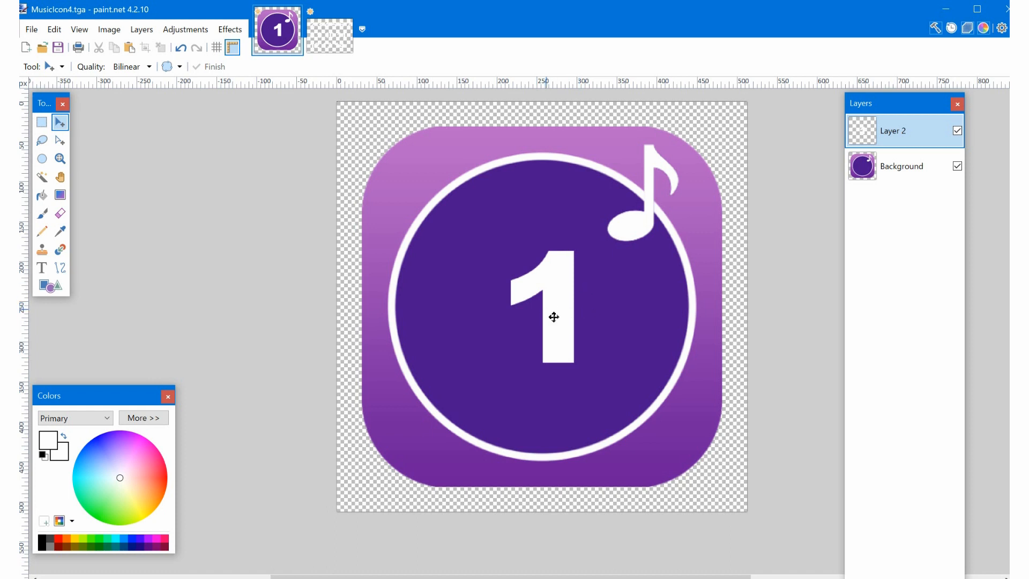
mouse_move(556, 179)
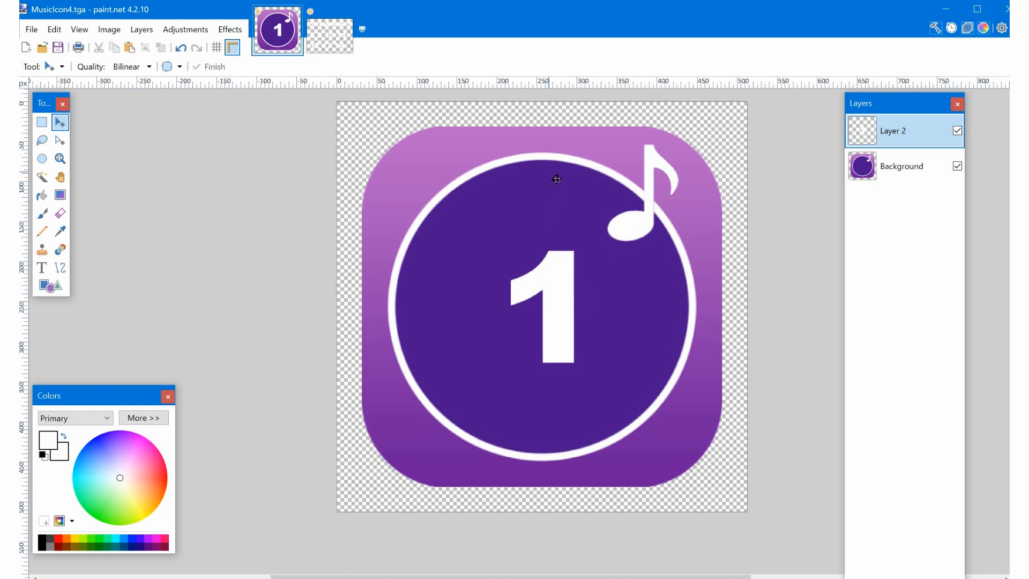
mouse_move(561, 264)
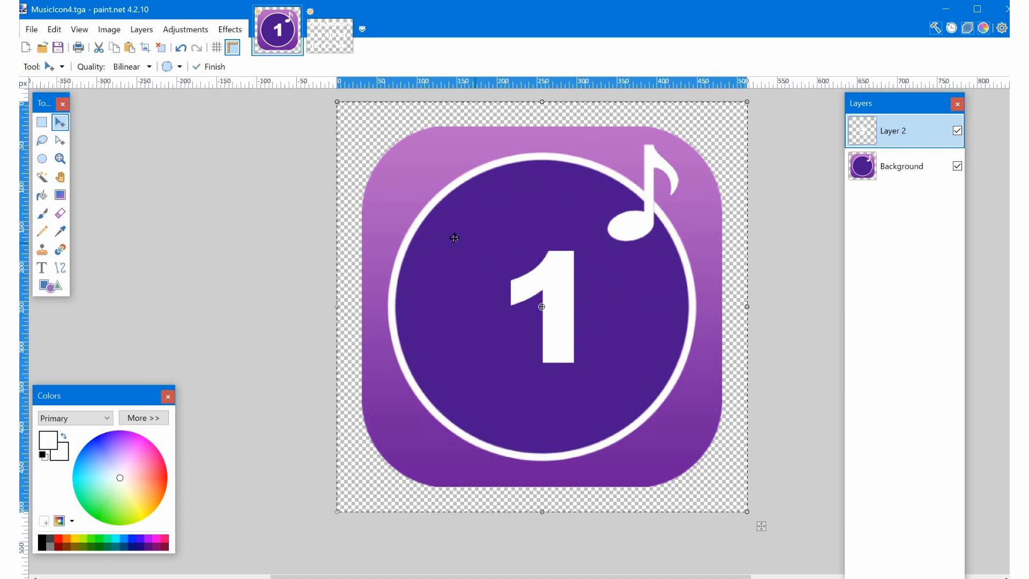
mouse_move(525, 303)
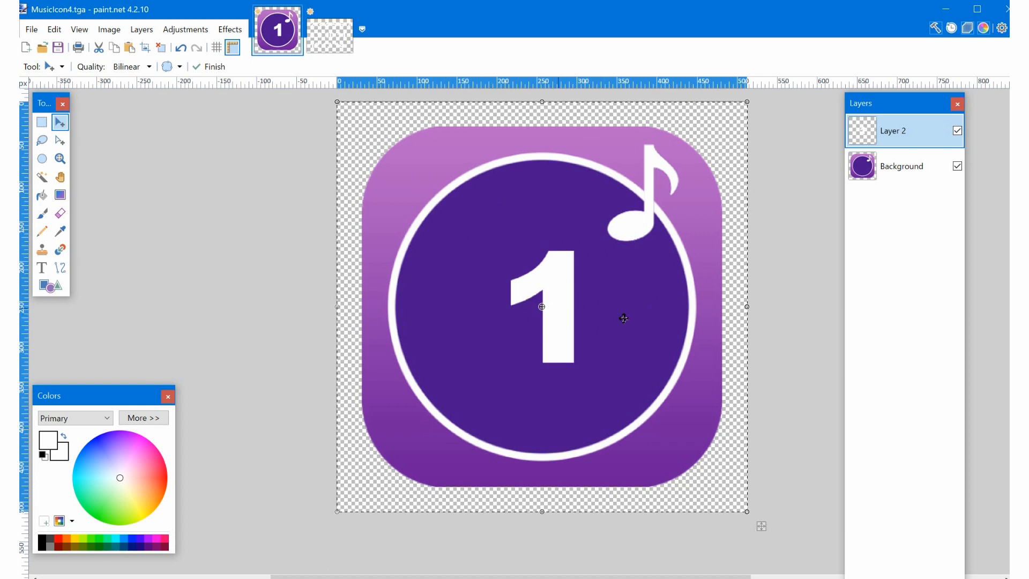
mouse_move(679, 314)
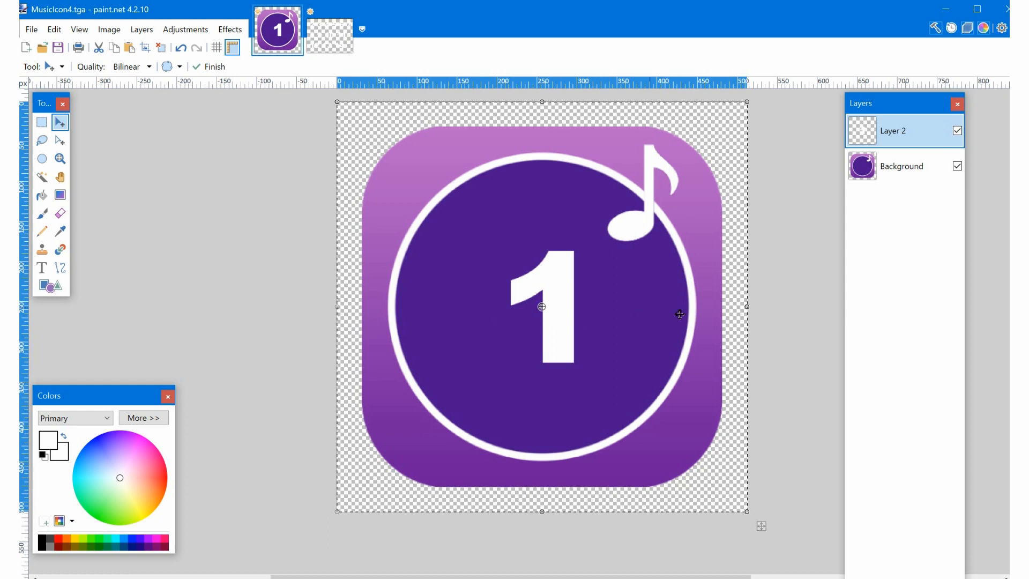